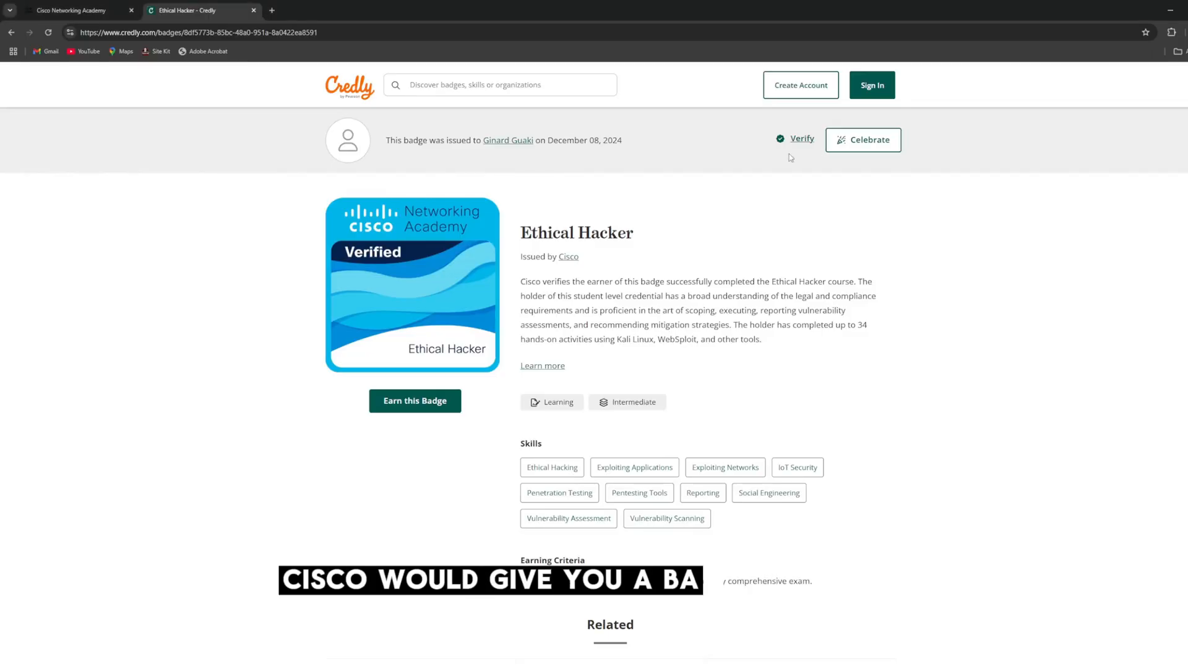
Confirm the Ethical Hacker badge shows VERIFIED status, then highlight its description paragraph
{"action": "left_click", "coordinate": [801, 139]}
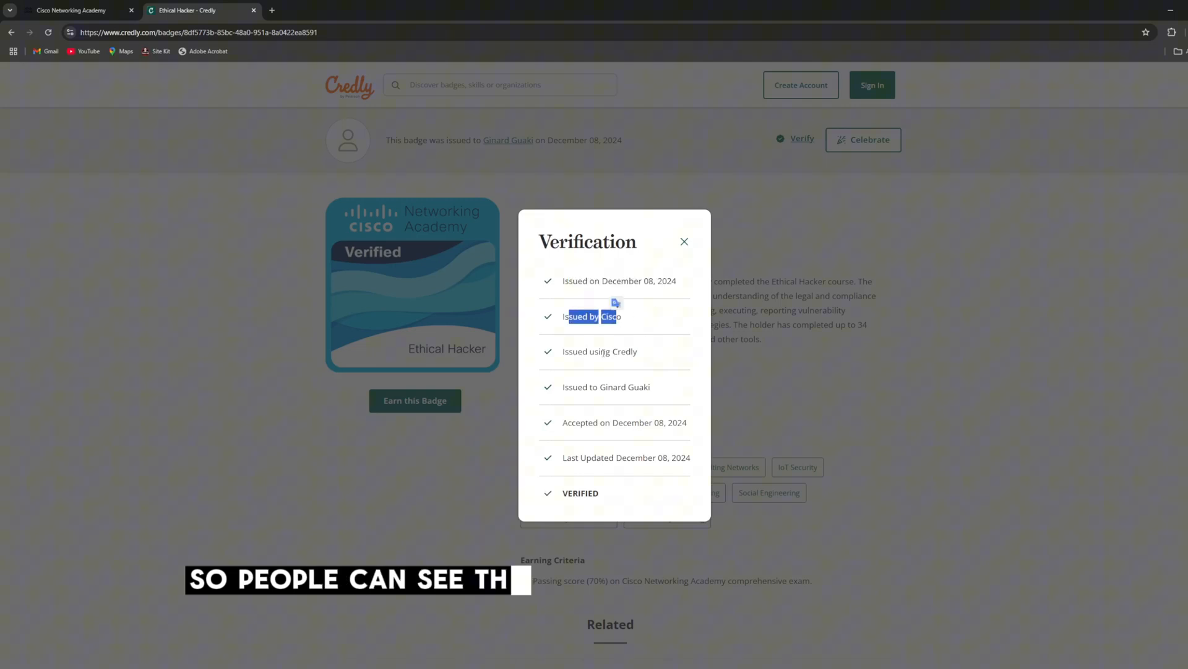
{"action": "left_click_drag", "start_coordinate": [571, 315], "coordinate": [642, 422]}
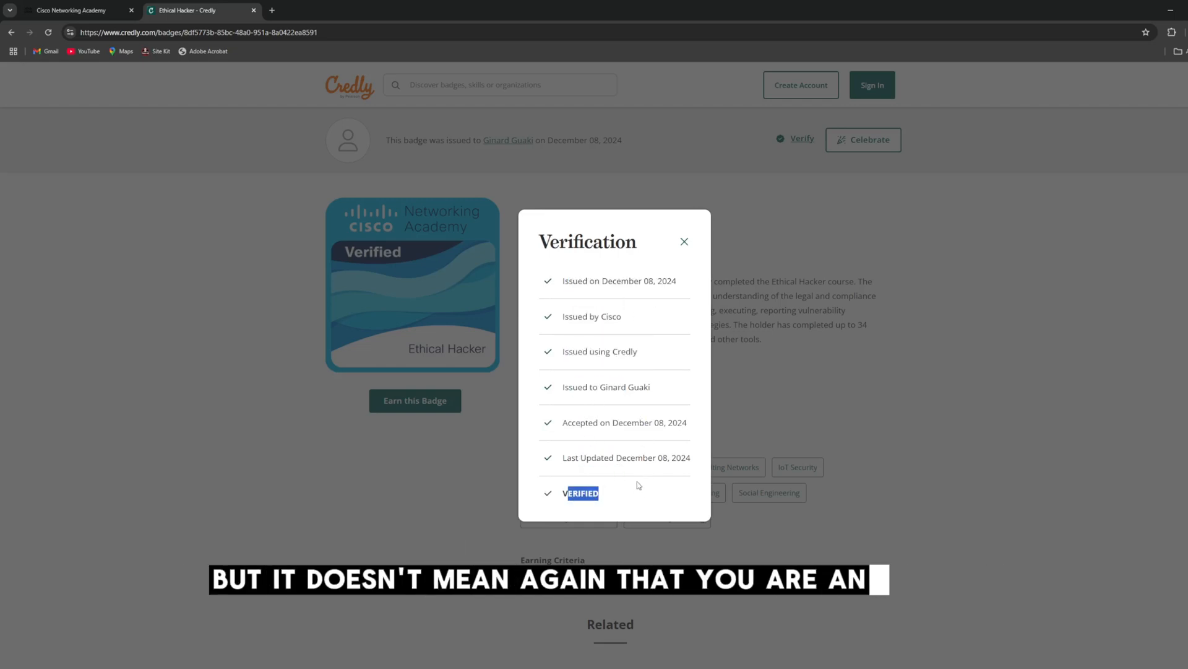
{"action": "left_click", "coordinate": [684, 242]}
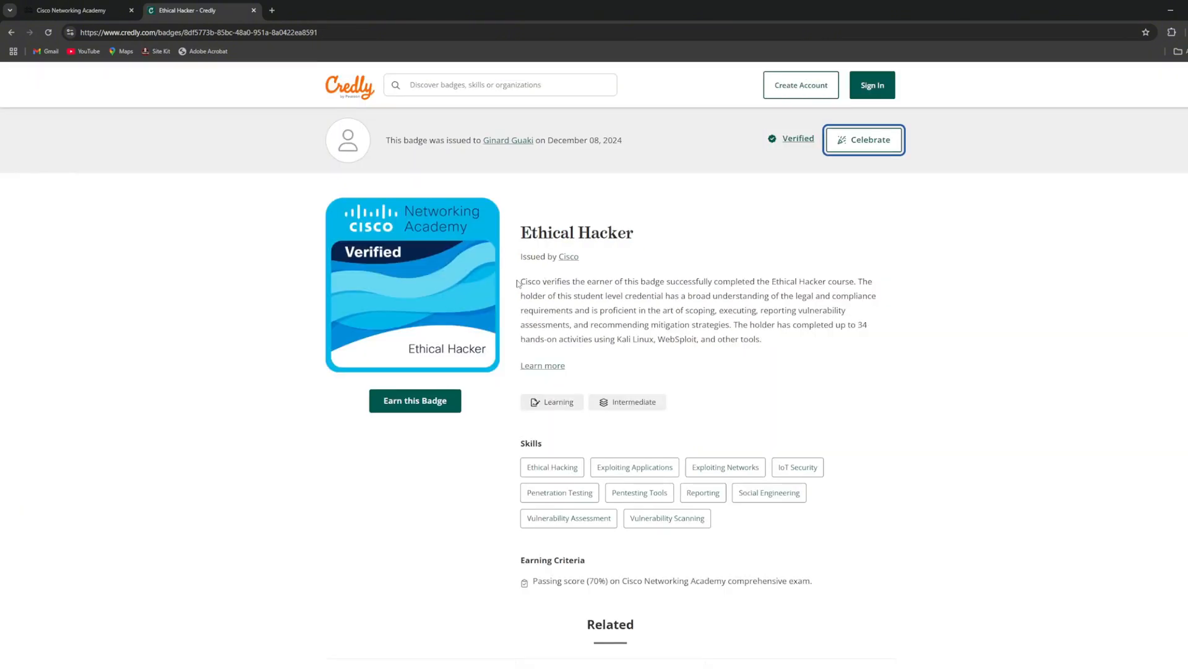
{"action": "left_click_drag", "start_coordinate": [520, 281], "coordinate": [761, 339]}
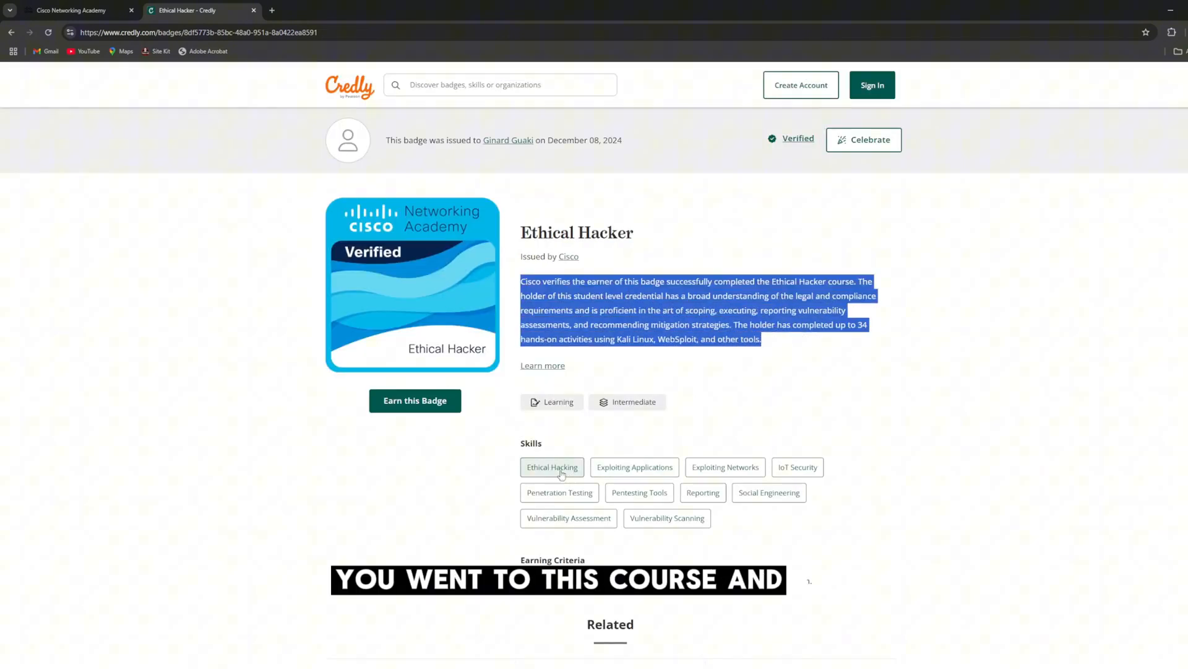